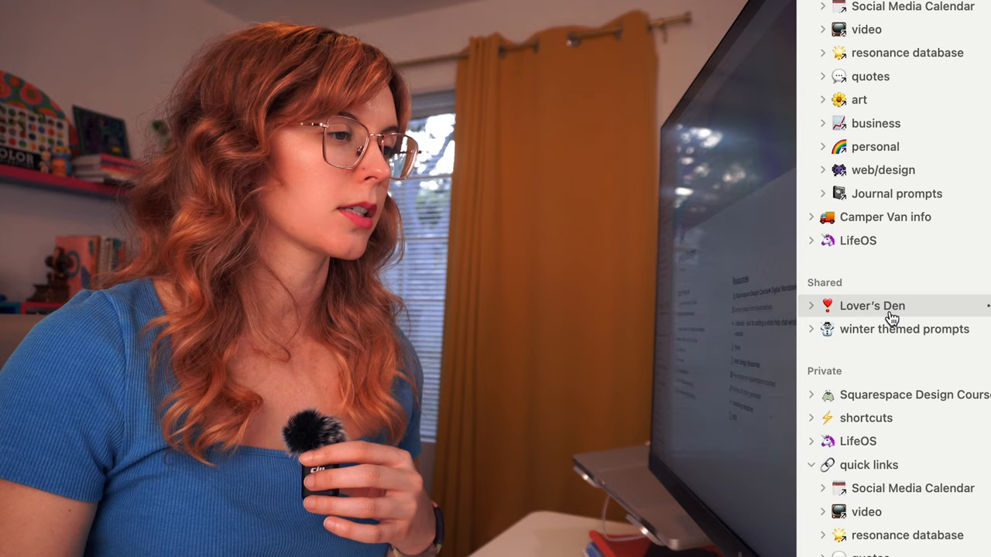
# Open the shared 'Lover's Den' page from the sidebar
pyautogui.click(871, 305)
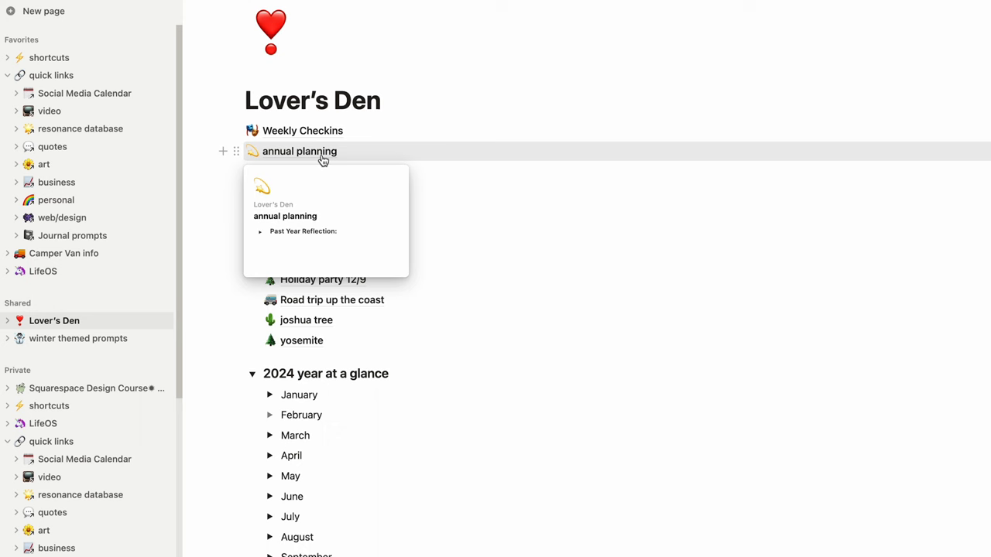
# Review the annual planning topics page, then return to Lover's Den
pyautogui.click(299, 151)
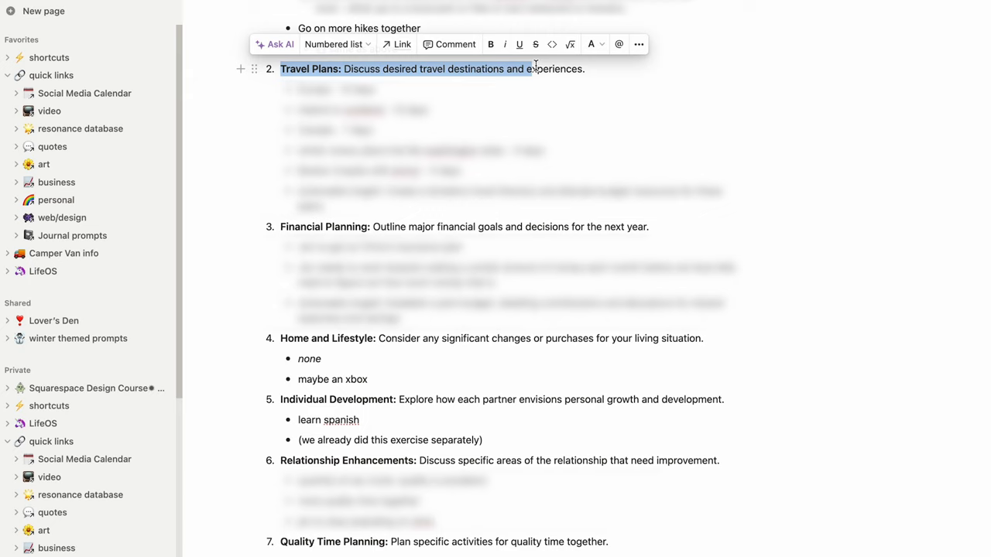
pyautogui.click(53, 320)
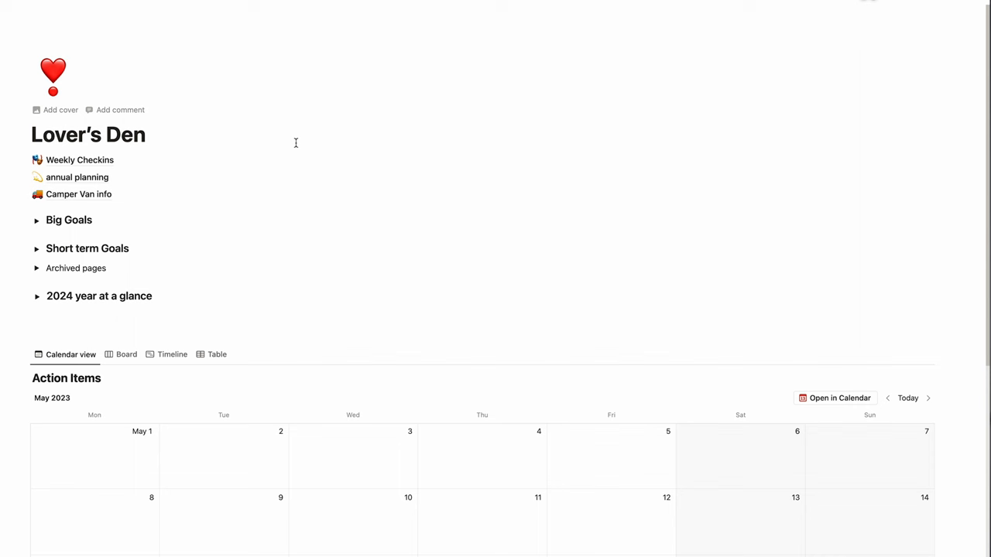
pyautogui.moveTo(37, 240)
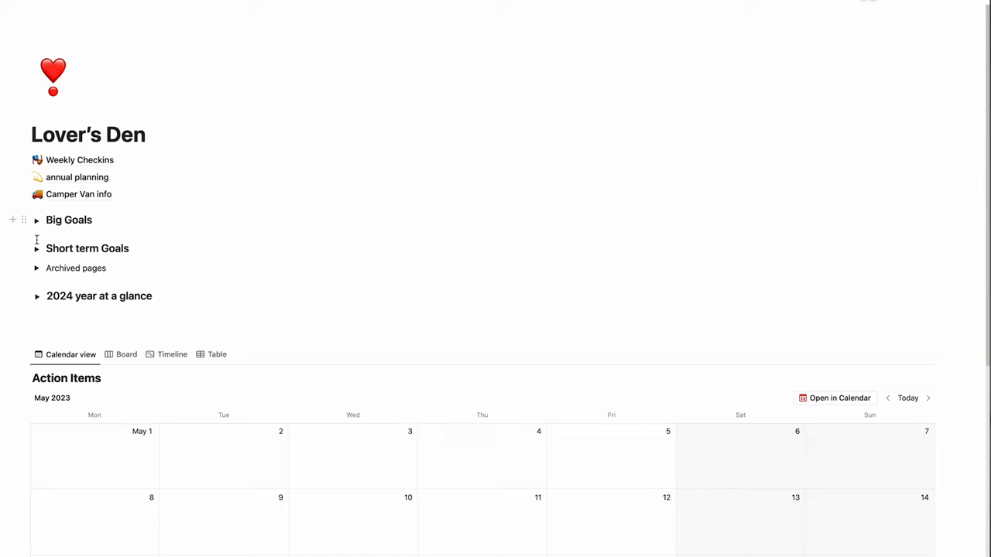
# Expand Archived pages, open 'Road trip up the coast' and reveal its saved trip links
pyautogui.click(37, 267)
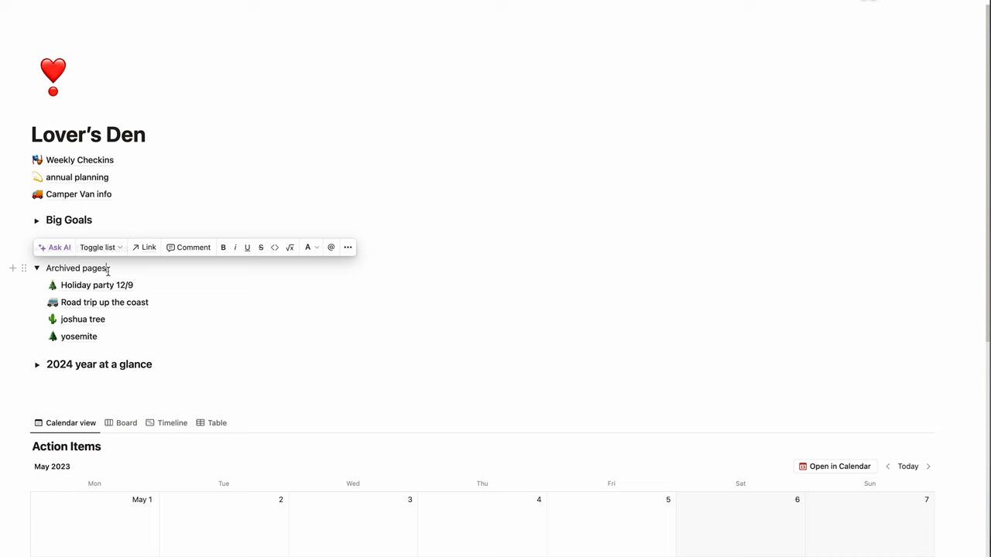
pyautogui.click(104, 302)
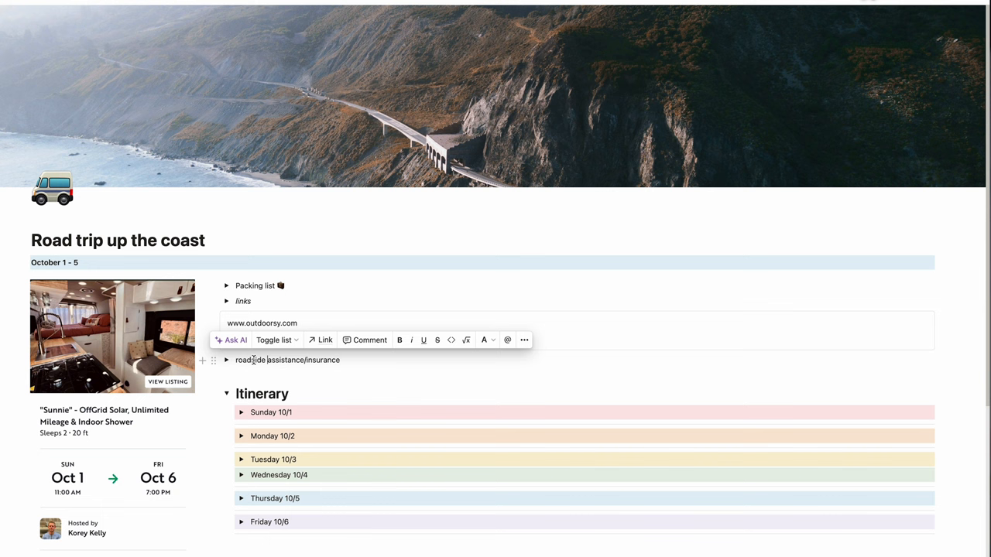
pyautogui.click(227, 301)
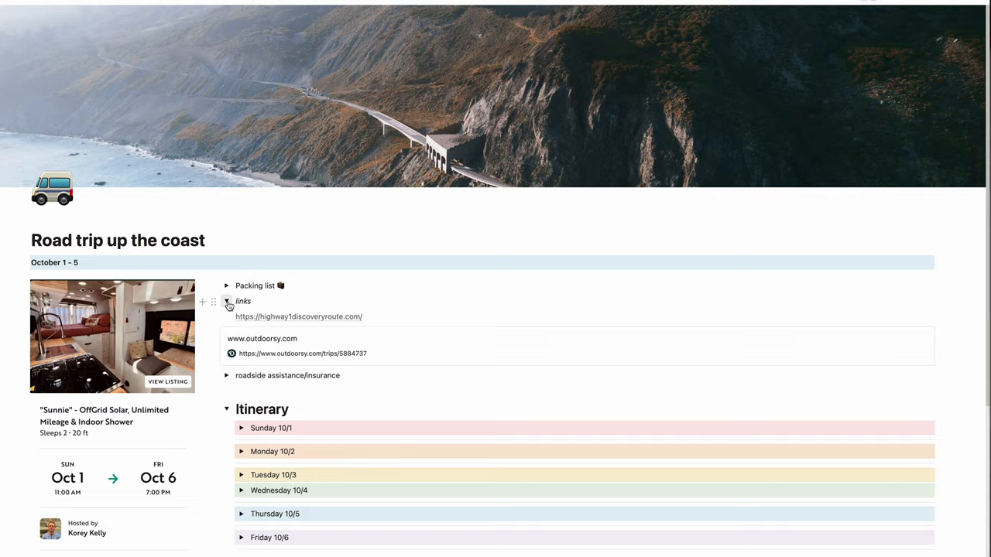